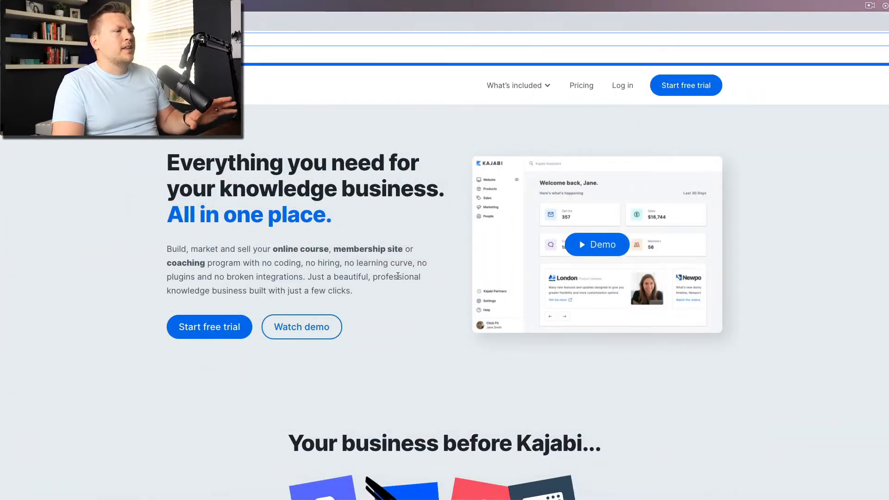
Step: Scroll past Products to 'Everything in one place', which replaces Squarespace, Wix and WordPress
scroll("down", 3)
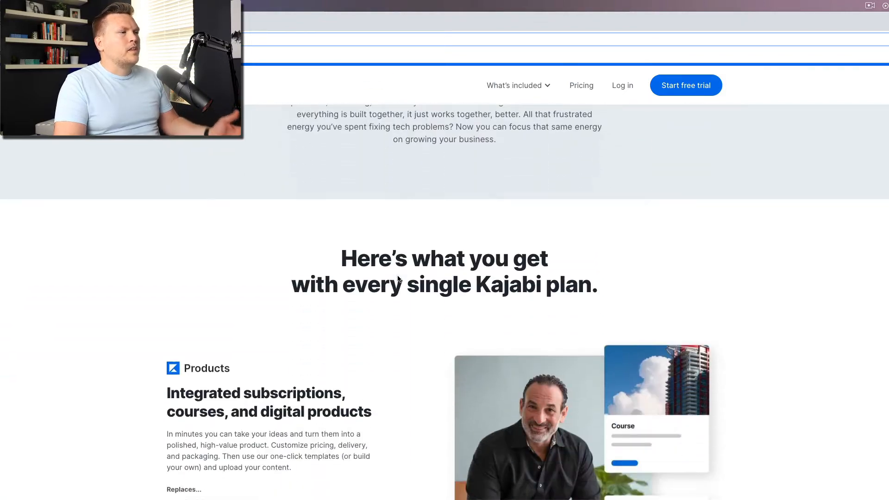
scroll("down", 3)
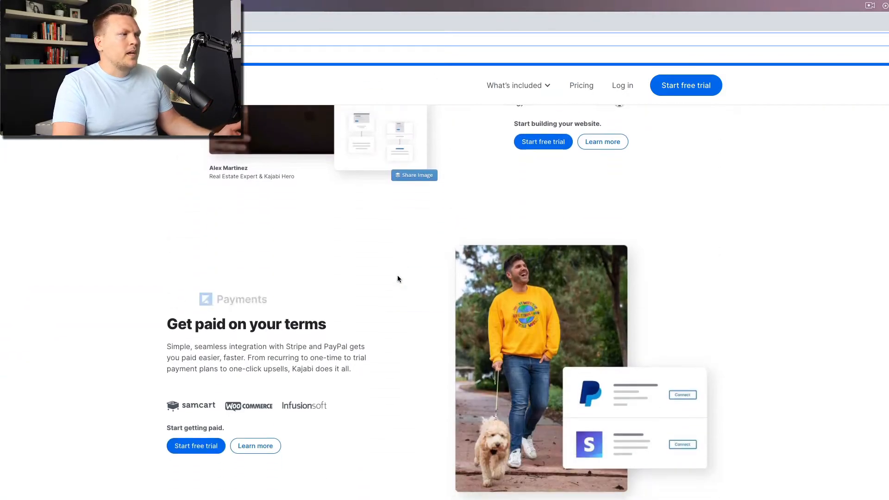
scroll("down", 3)
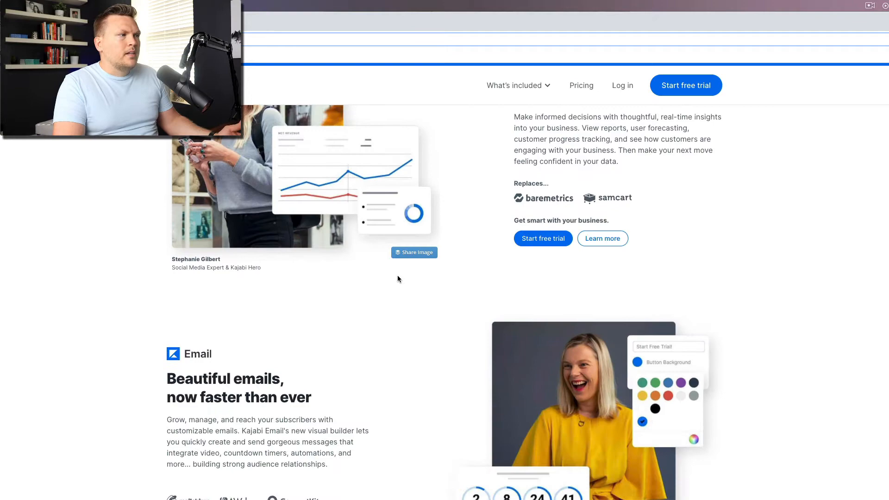
scroll("down", 3)
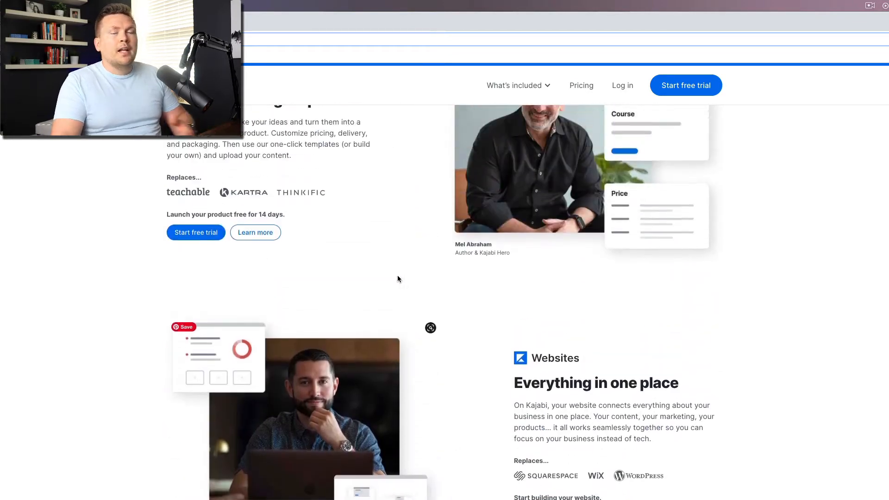
scroll("up", 3)
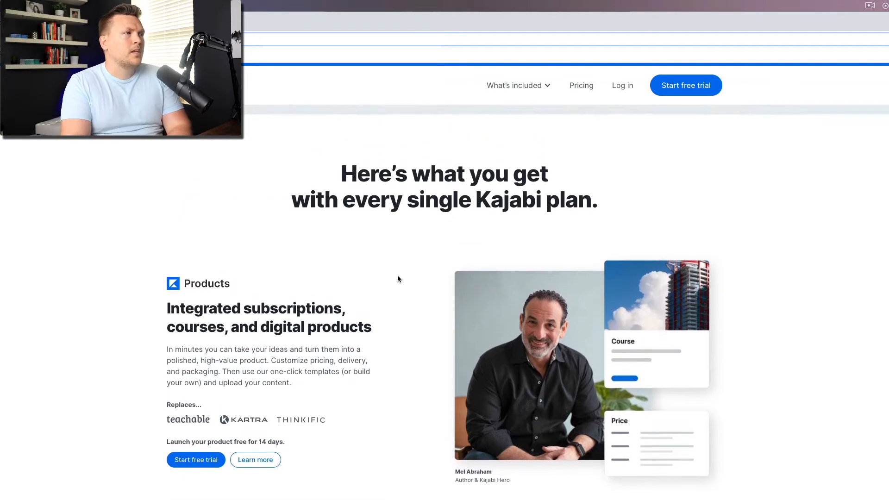
scroll("down", 3)
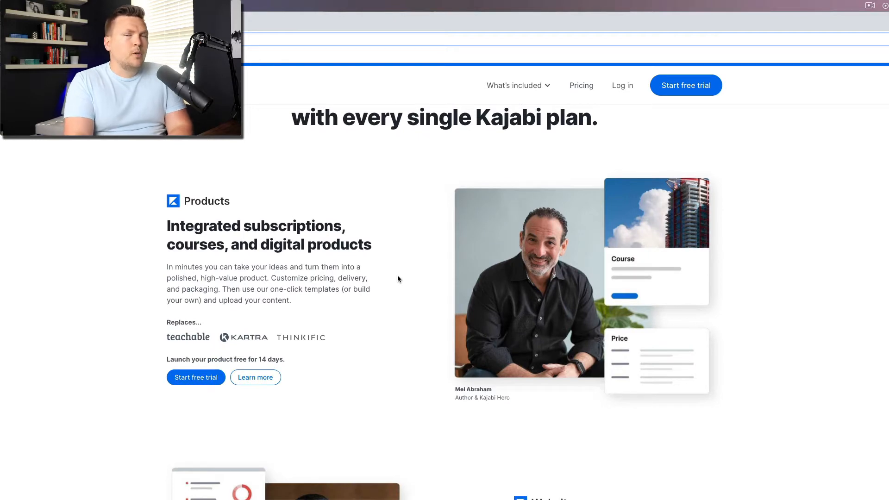
scroll("down", 3)
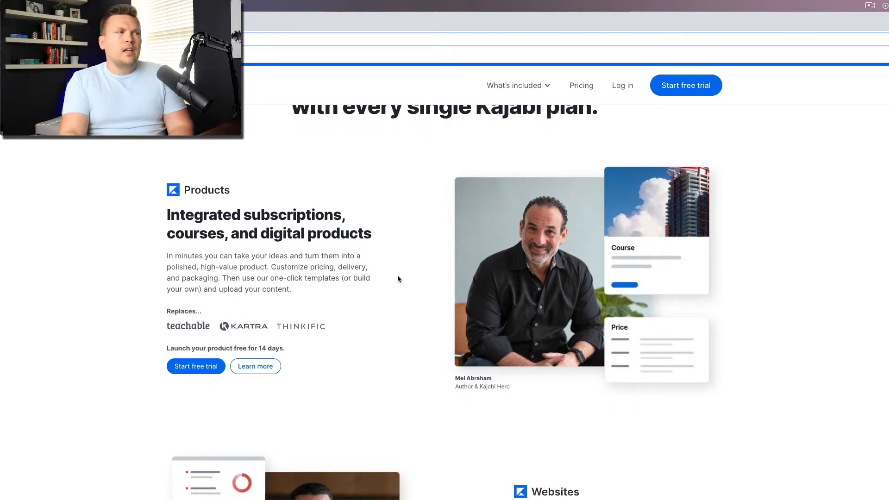
scroll("down", 3)
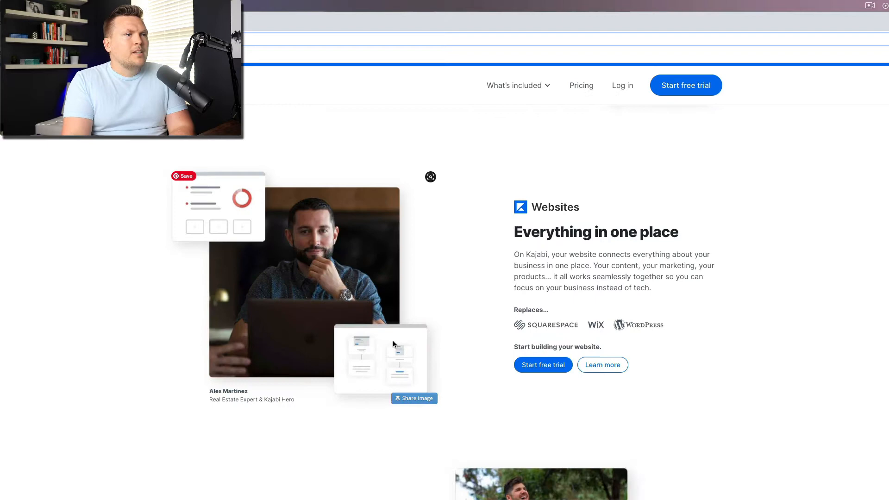
scroll("down", 3)
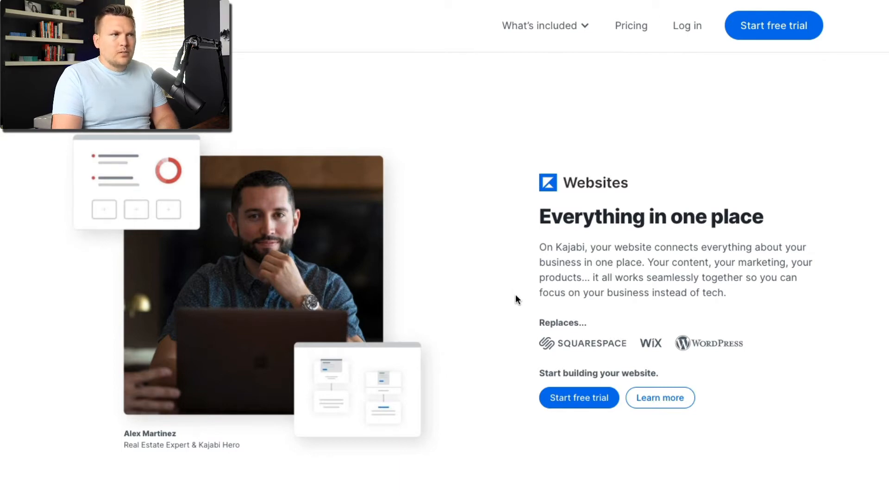
mouse_move(528, 329)
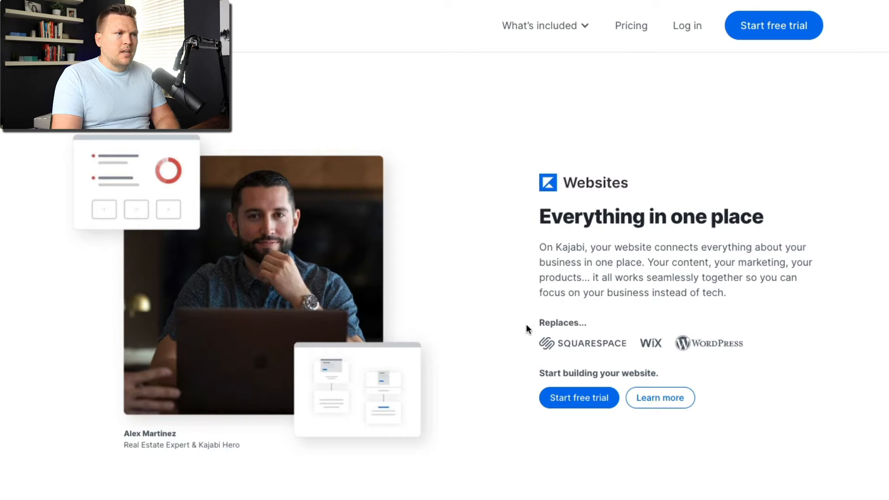
mouse_move(540, 355)
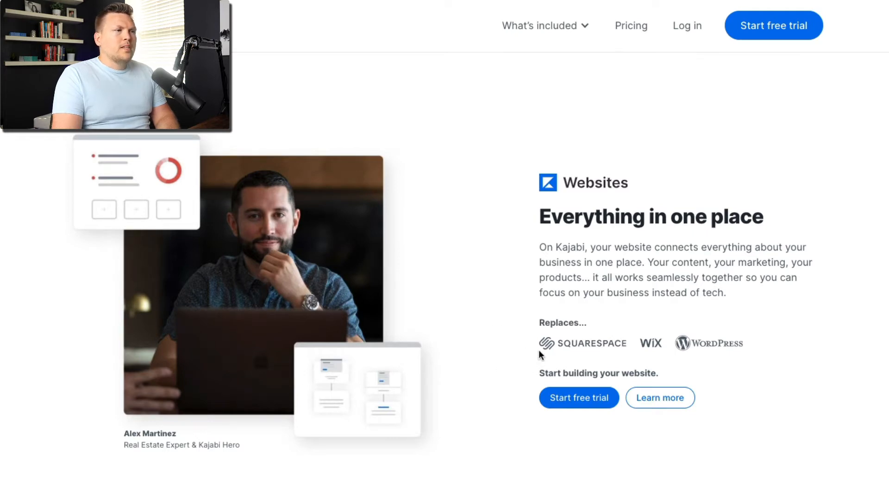
mouse_move(687, 350)
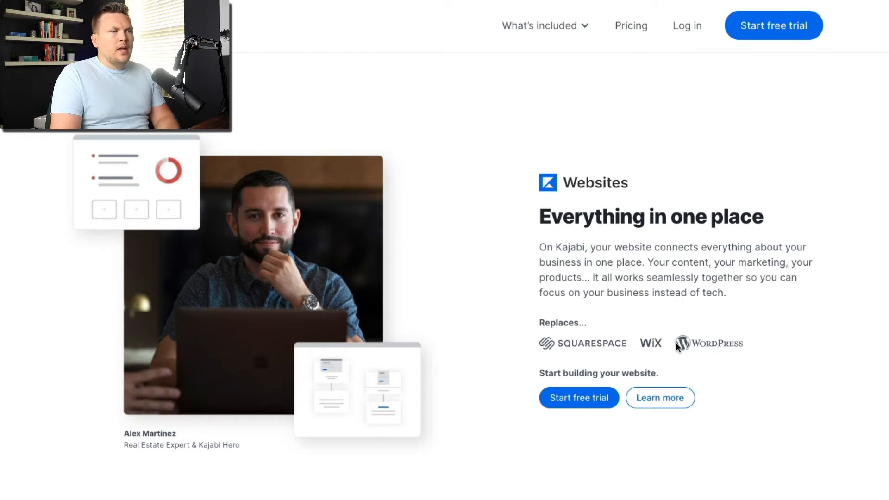
mouse_move(768, 367)
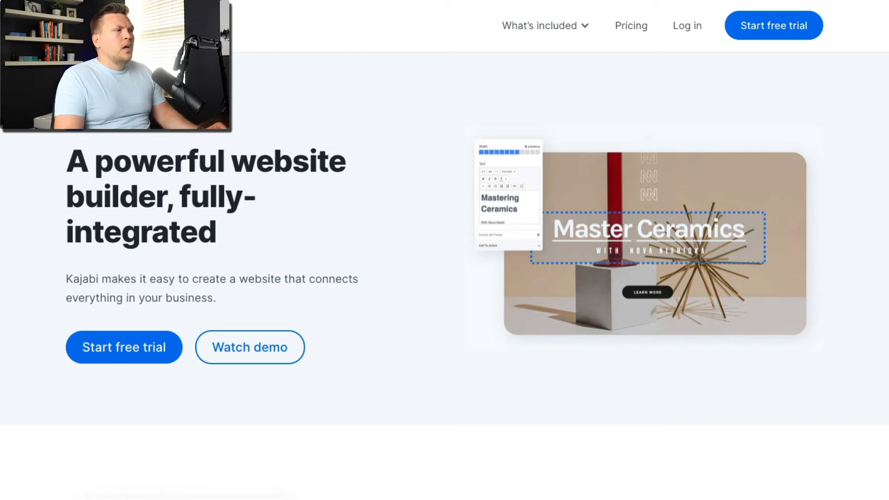
Step: Scroll down from the website-builder hero toward the 'One central hub' section
scroll("down", 3)
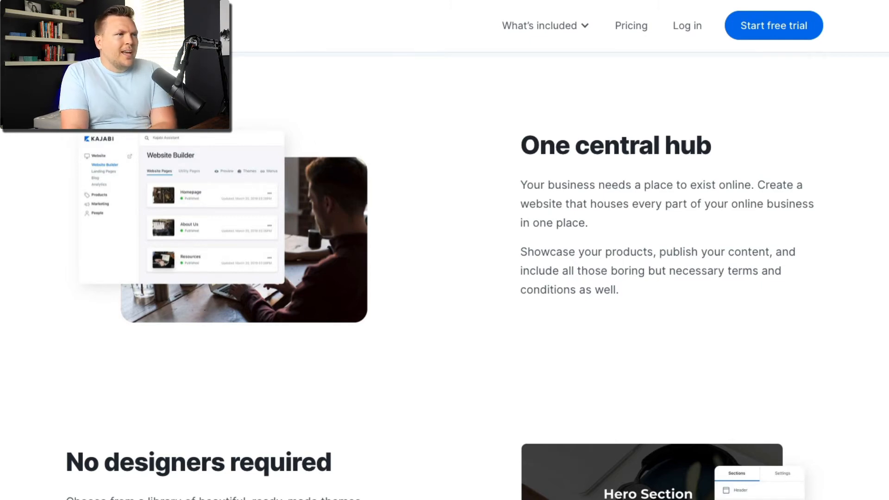
Step: Scroll past 'One central hub' until 'No designers required' is fully shown
scroll("down", 3)
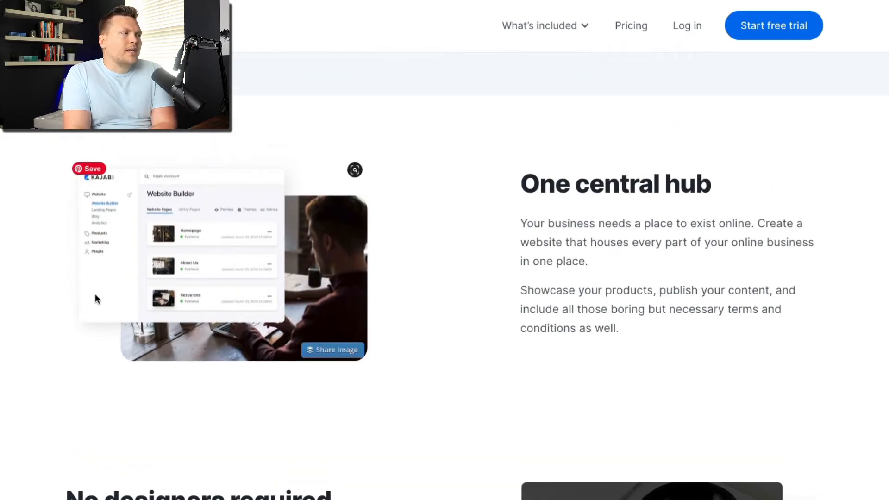
scroll("down", 3)
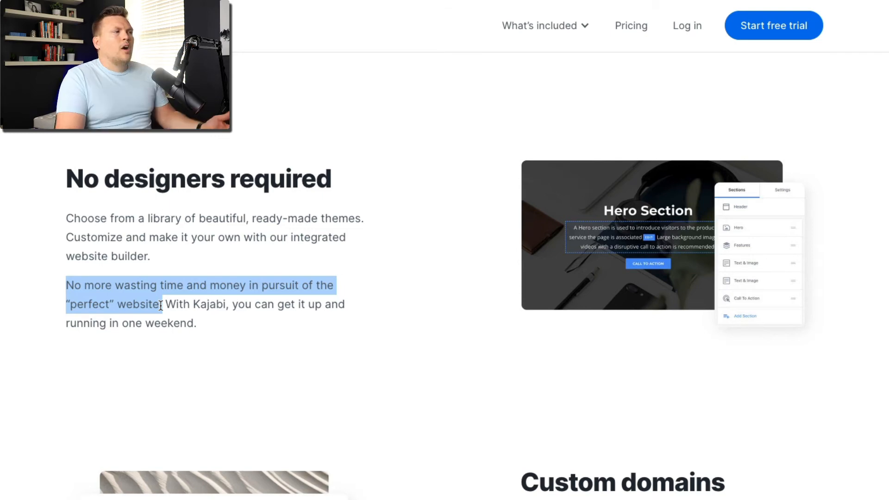
Step: Clear the highlighted paragraph text, then scroll on to 'Custom domains'
left_click(222, 362)
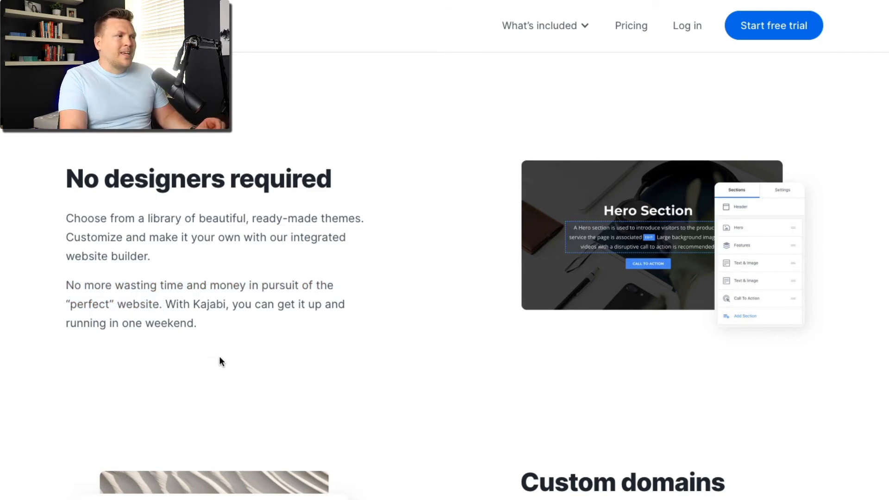
mouse_move(228, 407)
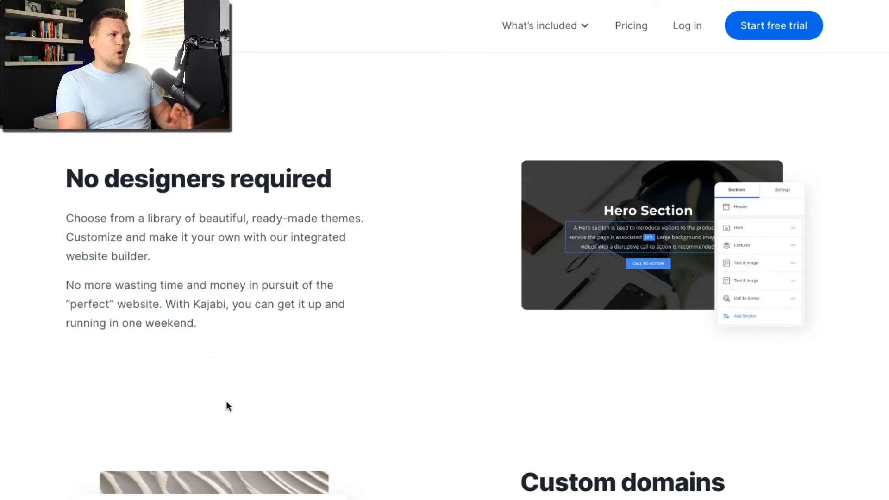
mouse_move(272, 400)
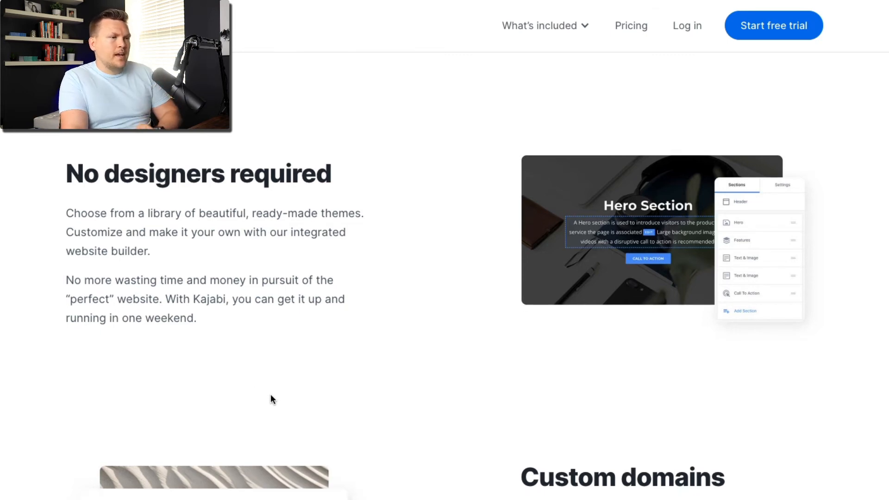
scroll("down", 3)
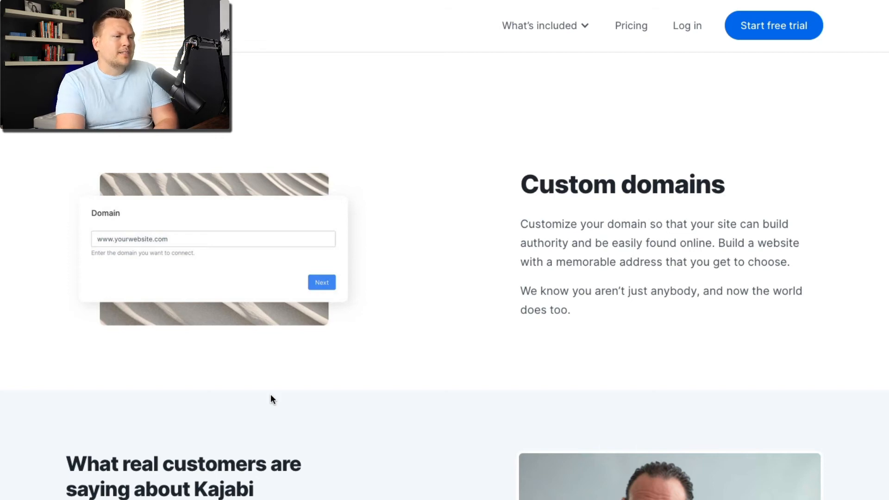
Step: Scroll past 'Custom domains' to Mel Abraham's customer testimonial
scroll("down", 3)
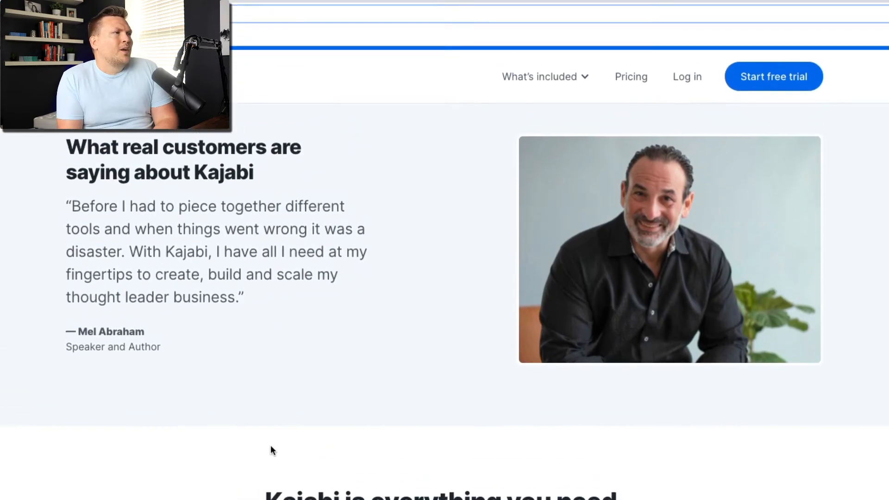
scroll("up", 3)
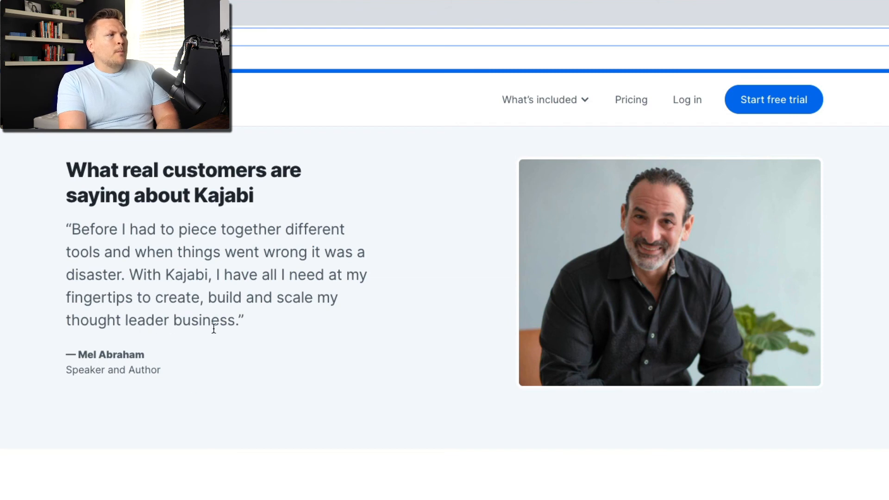
Step: Scroll to the 'no plugins or integrations required' grid, then back up slightly
scroll("down", 3)
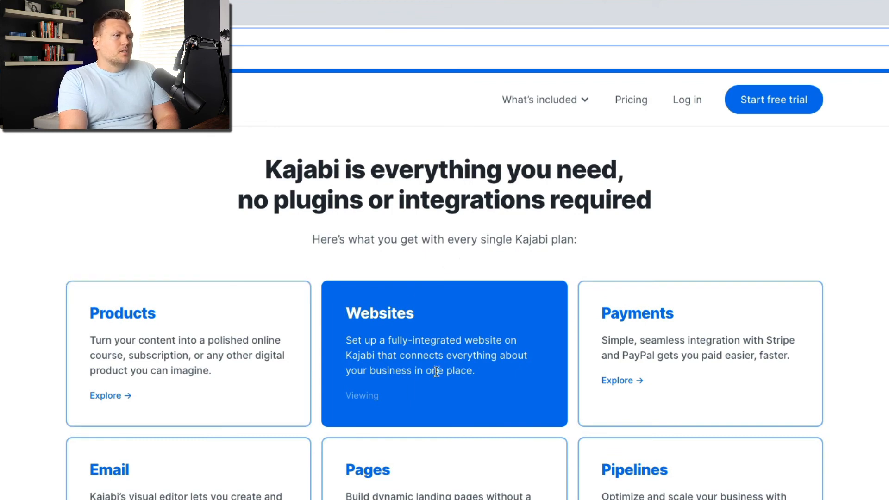
mouse_move(447, 406)
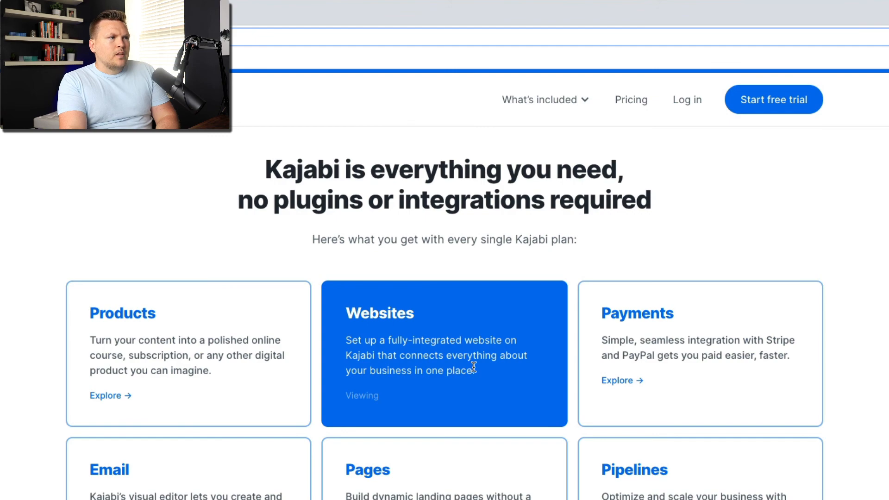
scroll("up", 3)
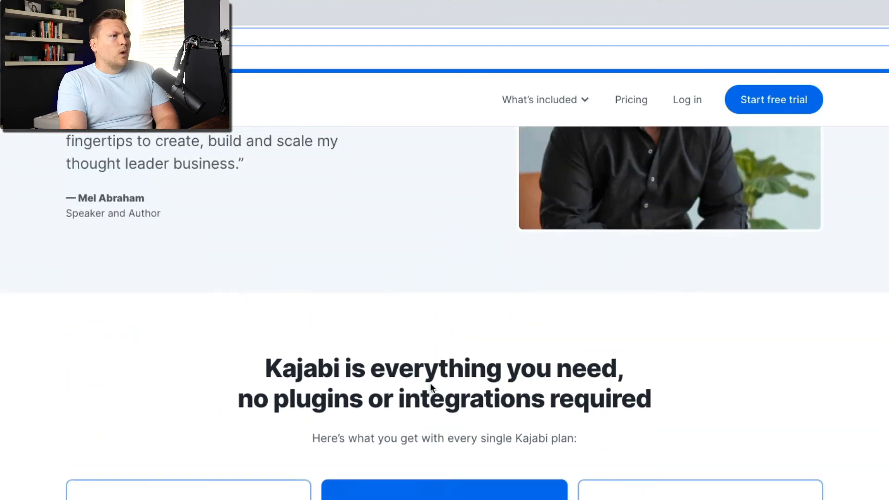